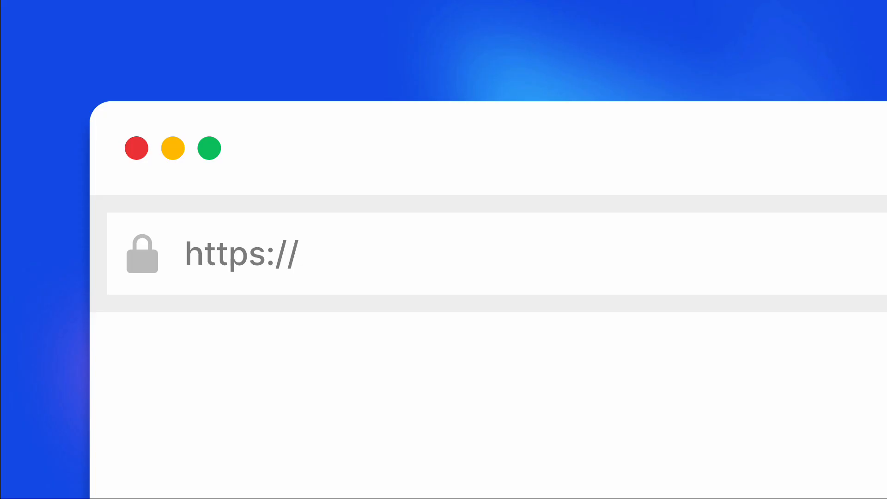
{"action": "type", "text": "business.facebook"}
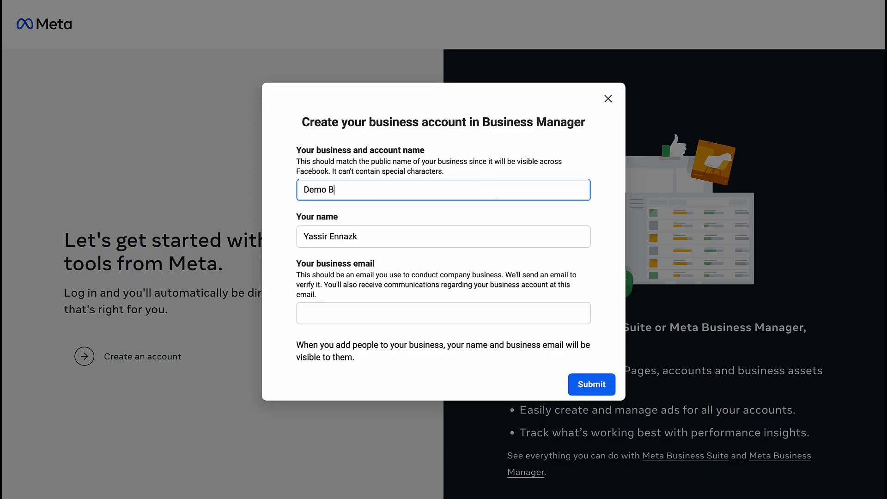
{"action": "type", "text": "as"}
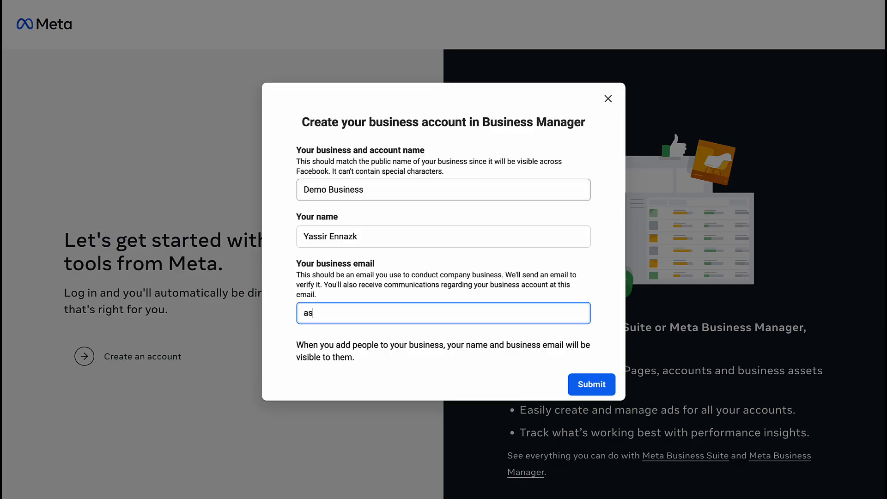
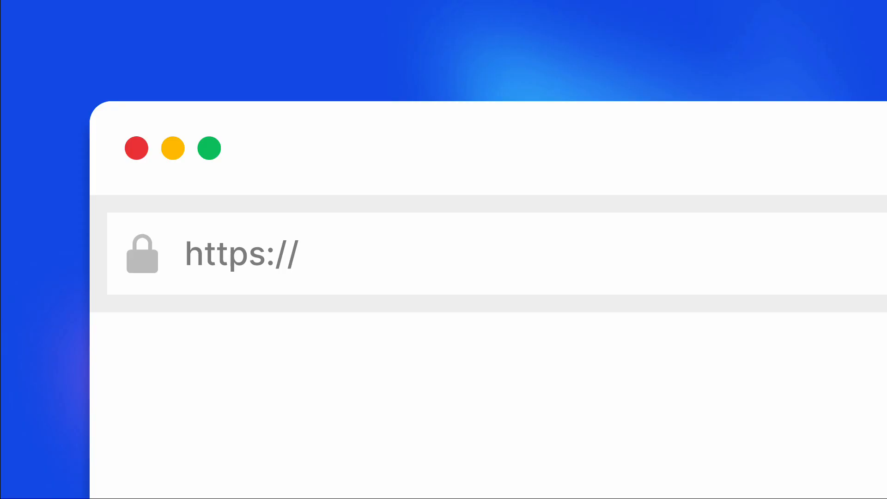
Step: Browse the business's Pages and then its Ad accounts under Accounts
{"action": "type", "text": "business.facebook.com"}
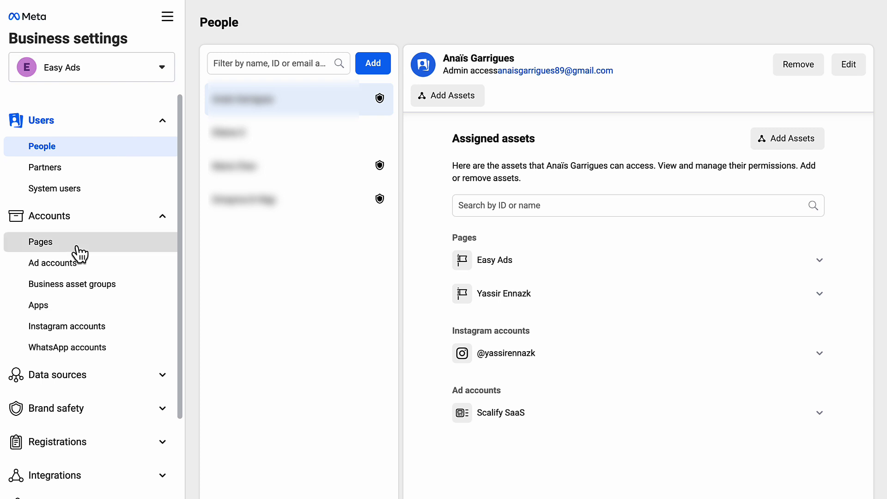
{"action": "left_click", "coordinate": [39, 241]}
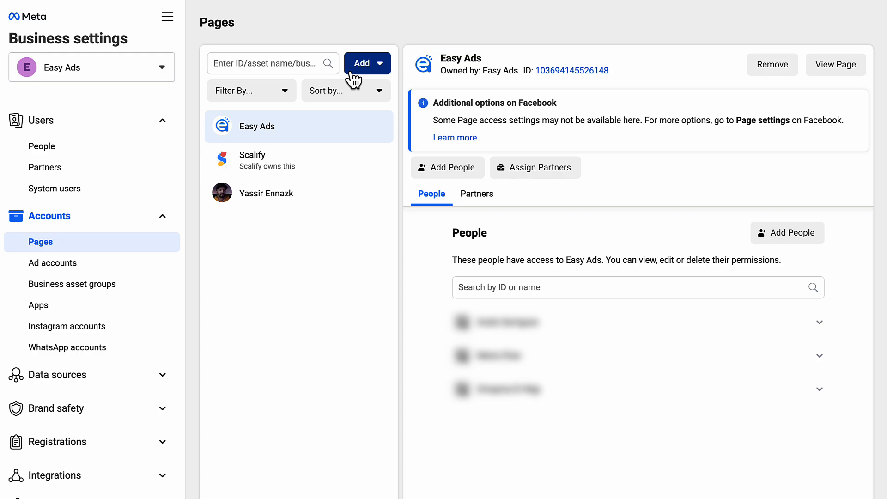
{"action": "left_click", "coordinate": [55, 261]}
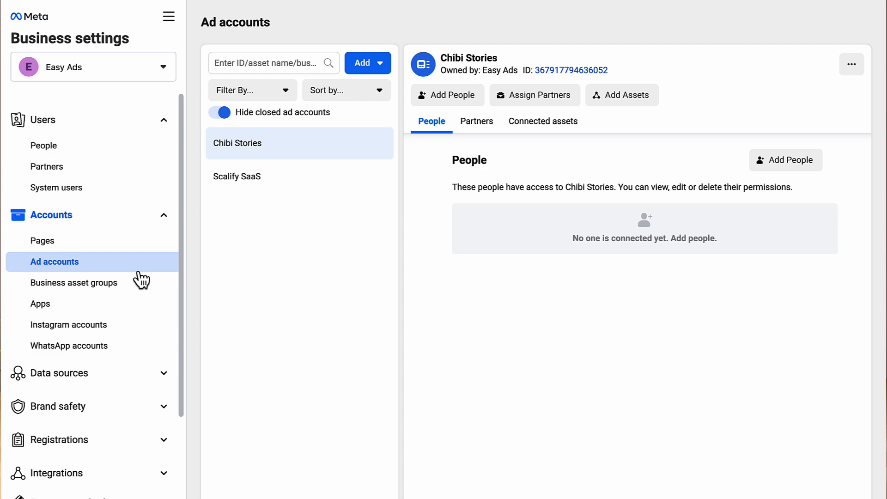
{"action": "mouse_move", "coordinate": [344, 229]}
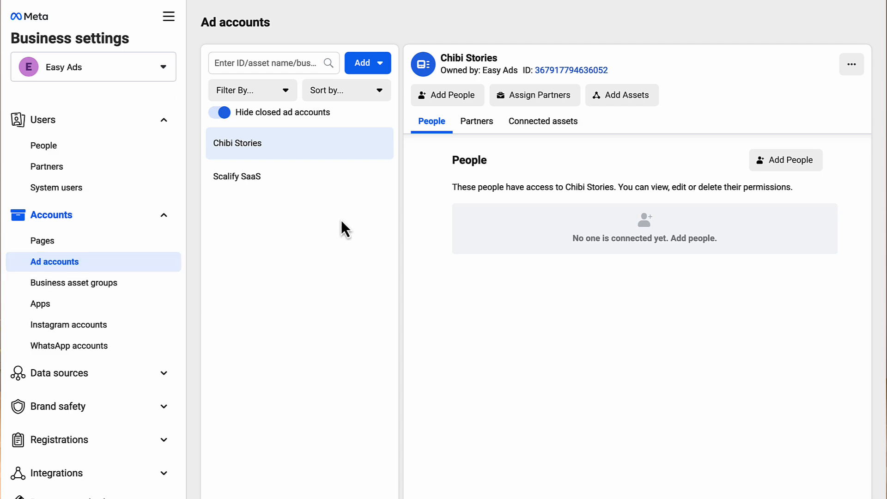
Step: Create a new ad account named Demo Ad Account in UTC with US dollars
{"action": "left_click", "coordinate": [367, 63]}
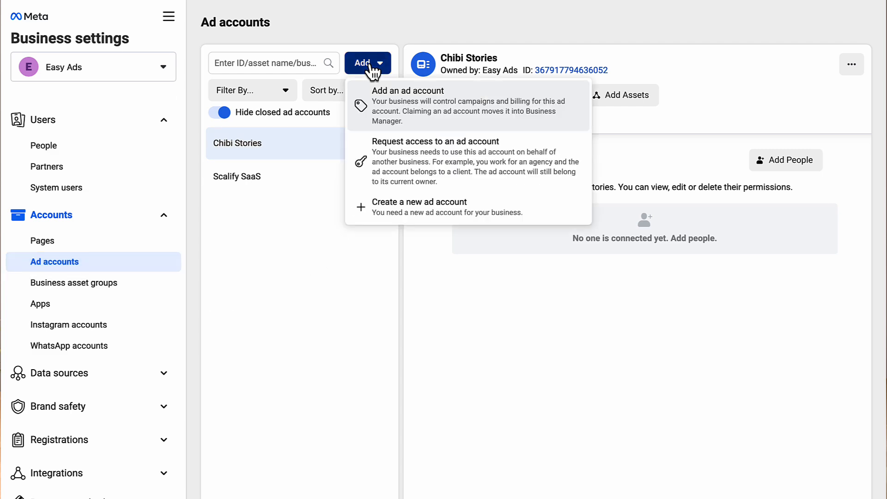
{"action": "left_click", "coordinate": [419, 203]}
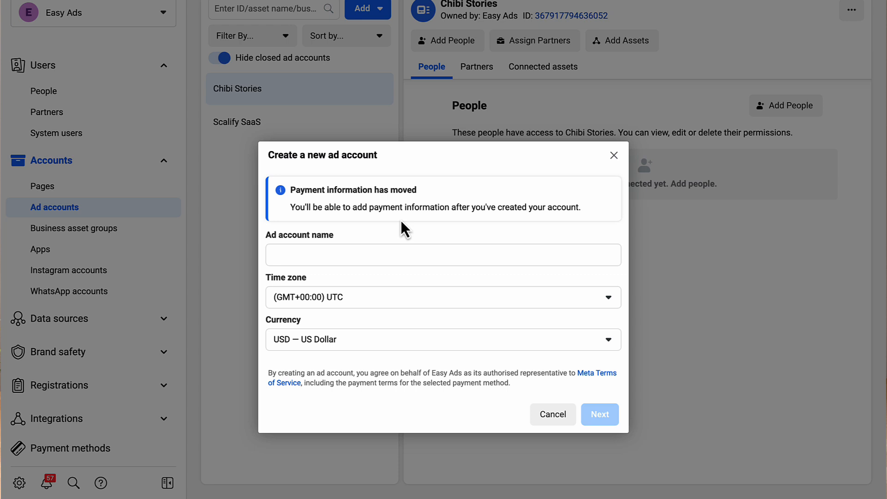
{"action": "type", "text": "Demo Ad Account"}
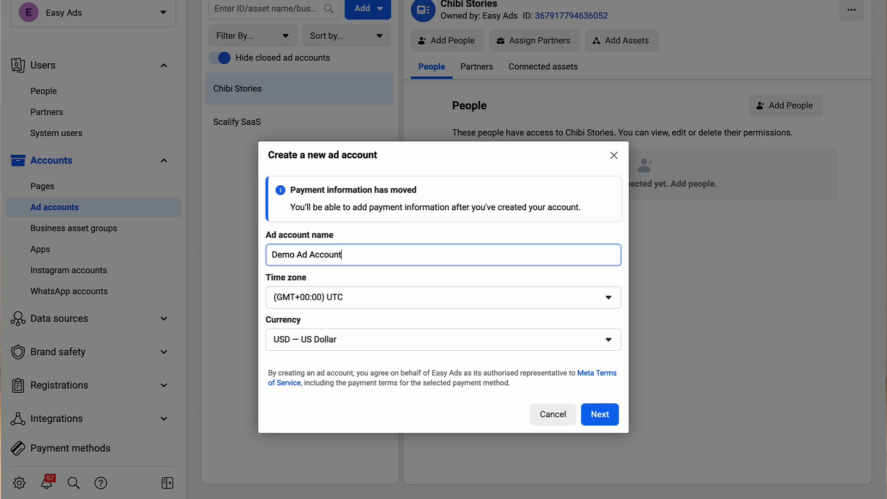
{"action": "mouse_move", "coordinate": [411, 310]}
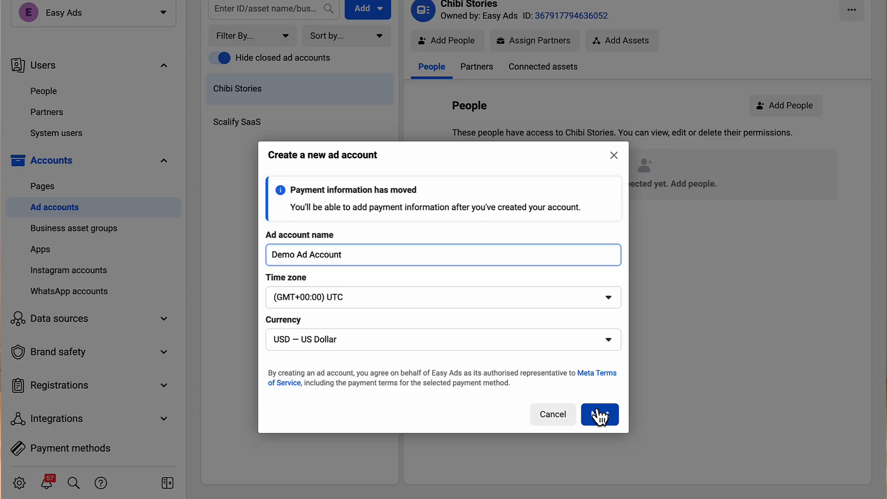
{"action": "left_click", "coordinate": [599, 414]}
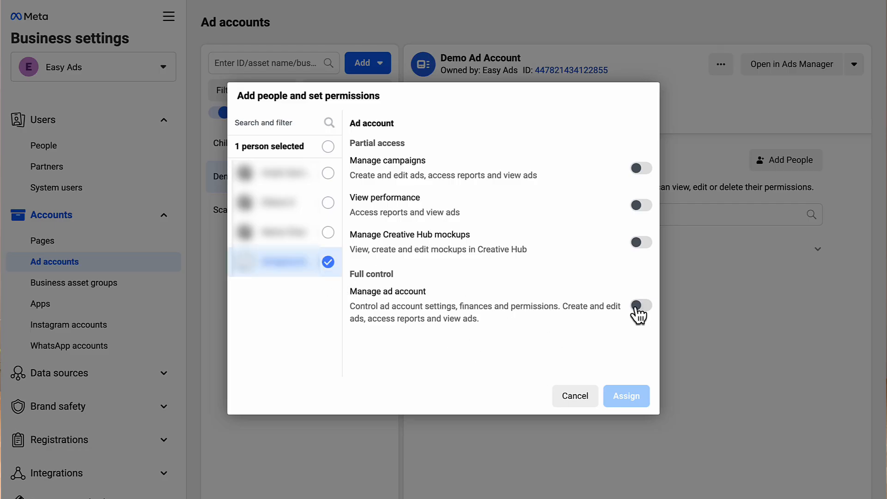
Step: Grant full control of Demo Ad Account and choose debit or credit card as payment method
{"action": "left_click", "coordinate": [625, 395]}
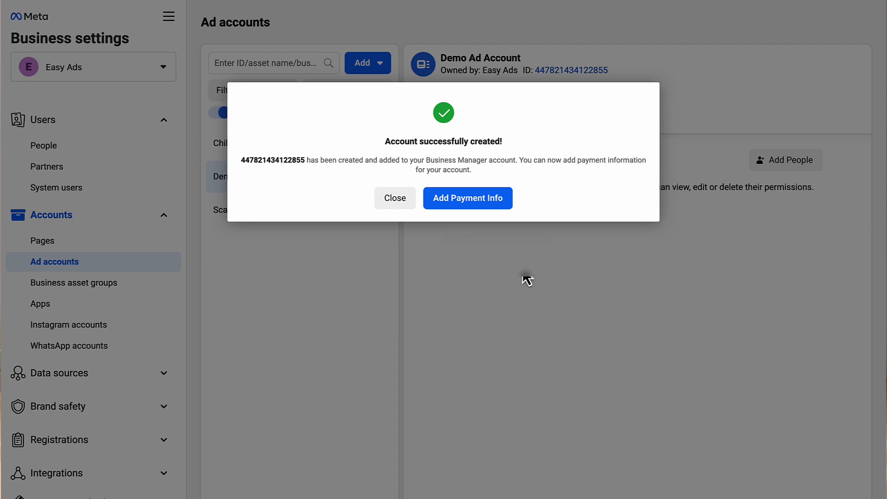
{"action": "left_click", "coordinate": [468, 198]}
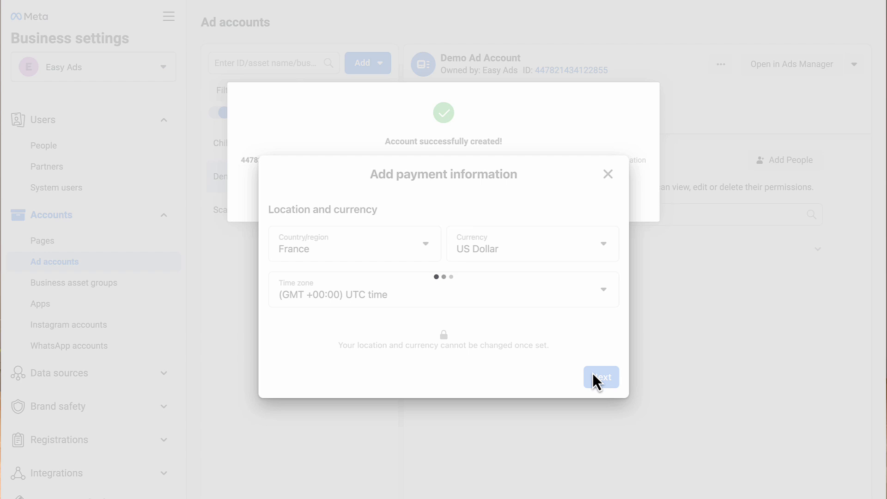
{"action": "left_click", "coordinate": [601, 377]}
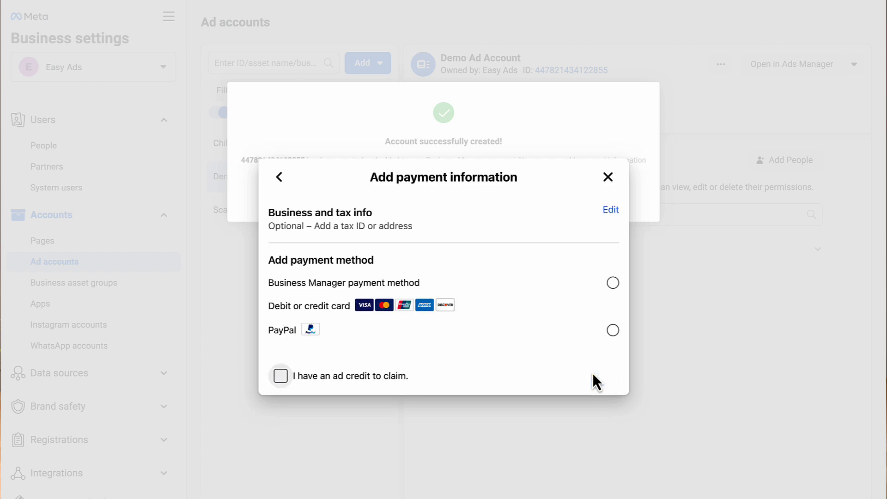
{"action": "left_click", "coordinate": [613, 261]}
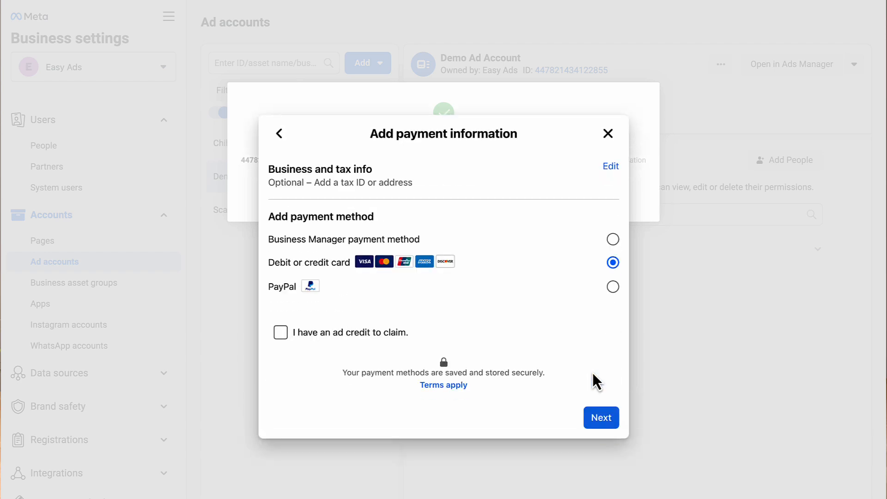
{"action": "left_click", "coordinate": [609, 133]}
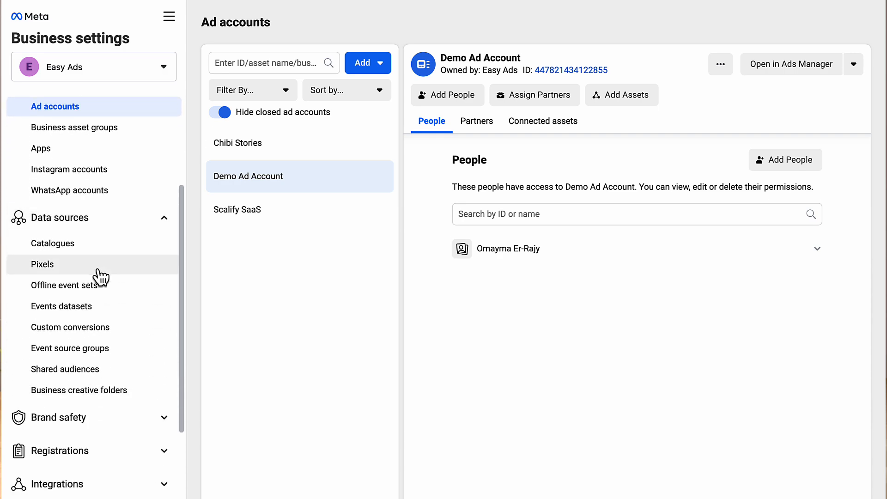
Step: Create Demo Pixel under Data sources, postpone code install, and give one person access
{"action": "left_click", "coordinate": [42, 264]}
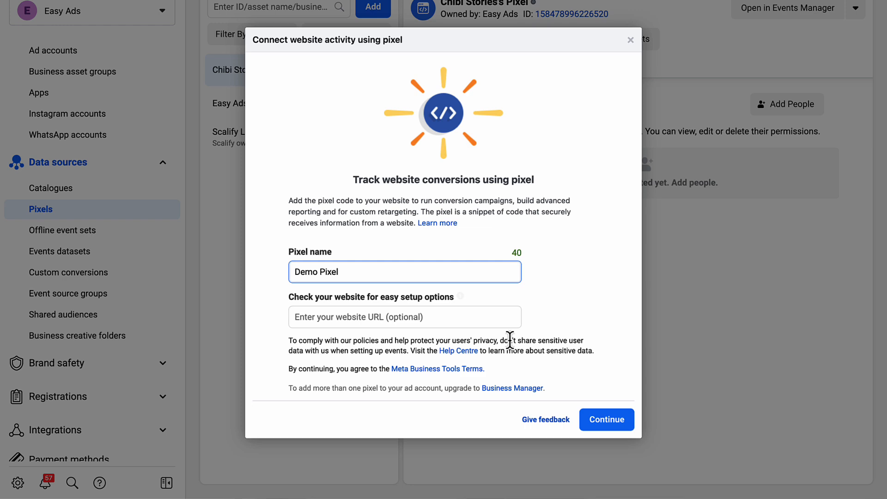
{"action": "left_click", "coordinate": [606, 419]}
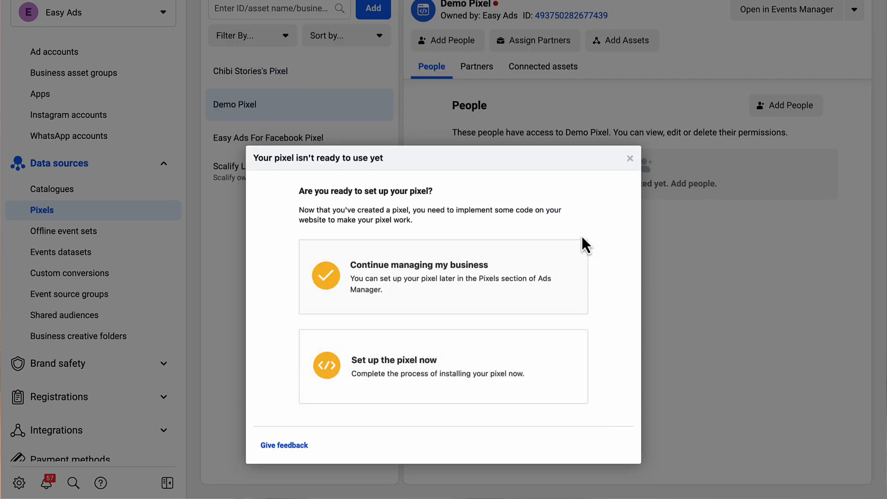
{"action": "left_click", "coordinate": [629, 158]}
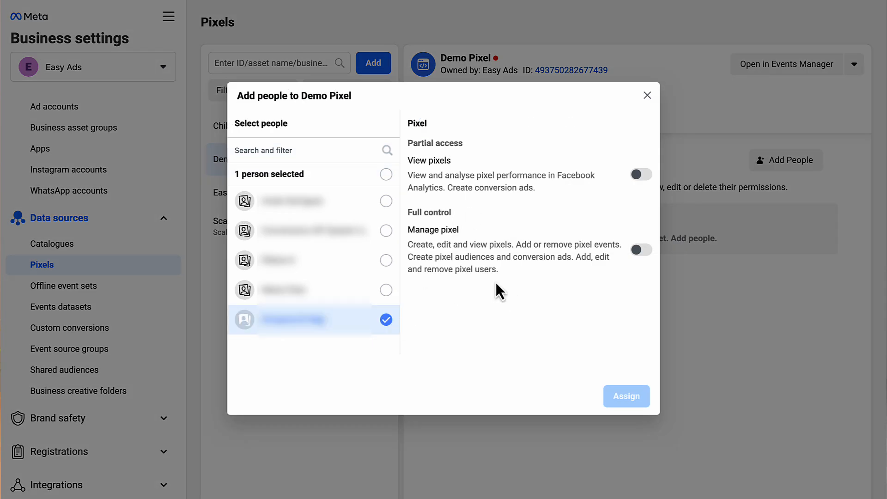
{"action": "left_click", "coordinate": [626, 396]}
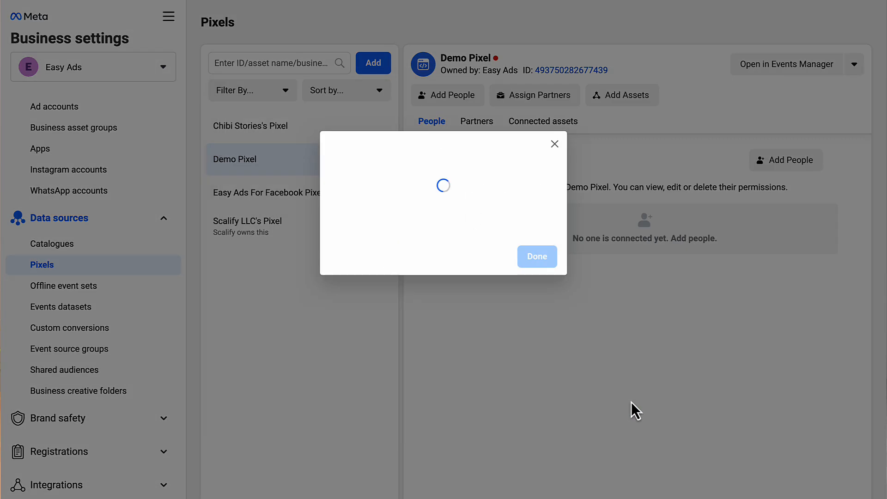
{"action": "left_click", "coordinate": [537, 256]}
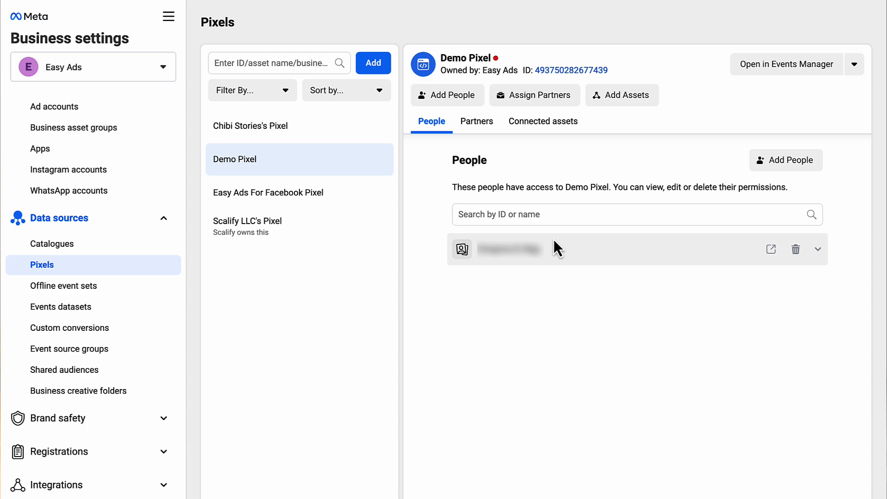
{"action": "left_click", "coordinate": [621, 95]}
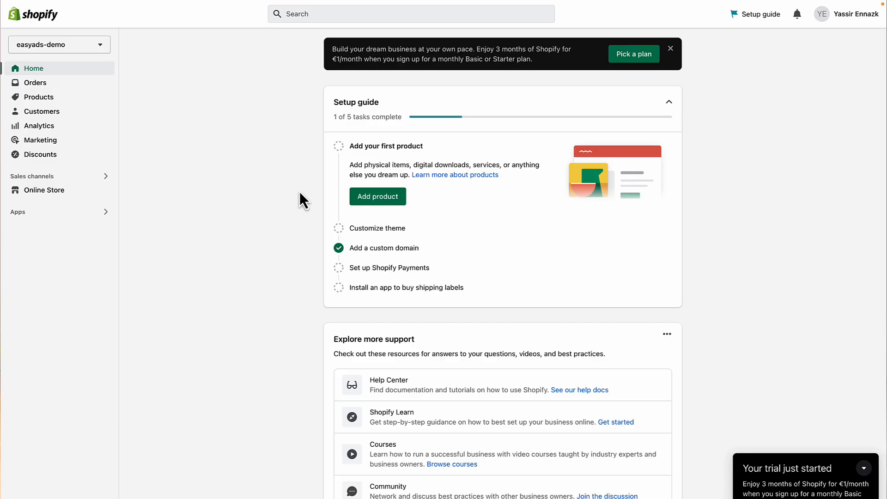
Step: View the easyads-demo store's domains in Shopify settings
{"action": "scroll", "scroll_direction": "down", "scroll_amount": 3}
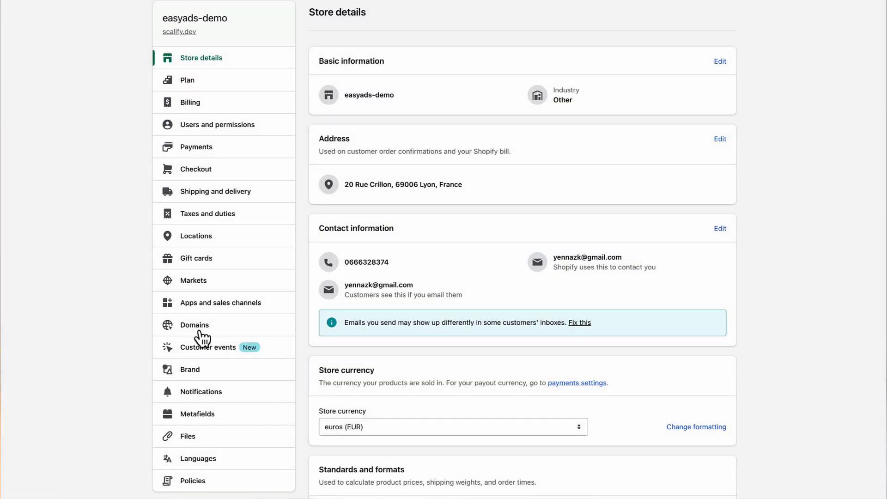
{"action": "left_click", "coordinate": [194, 324]}
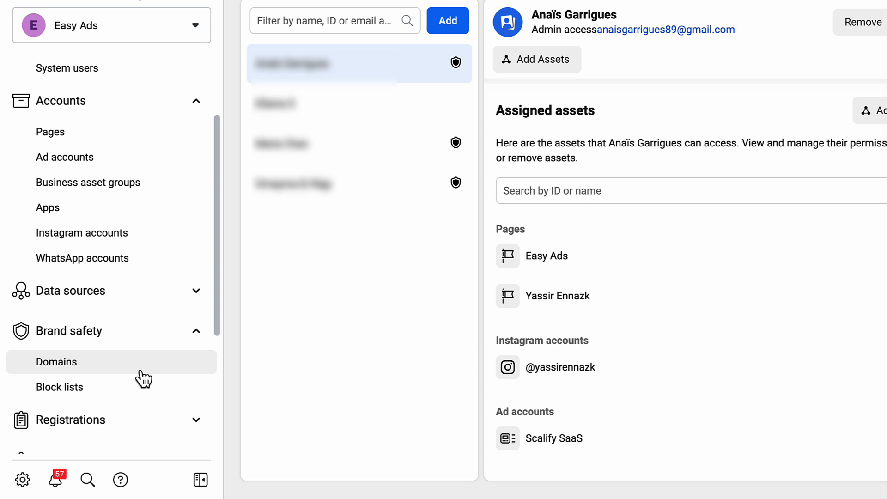
{"action": "mouse_move", "coordinate": [144, 377]}
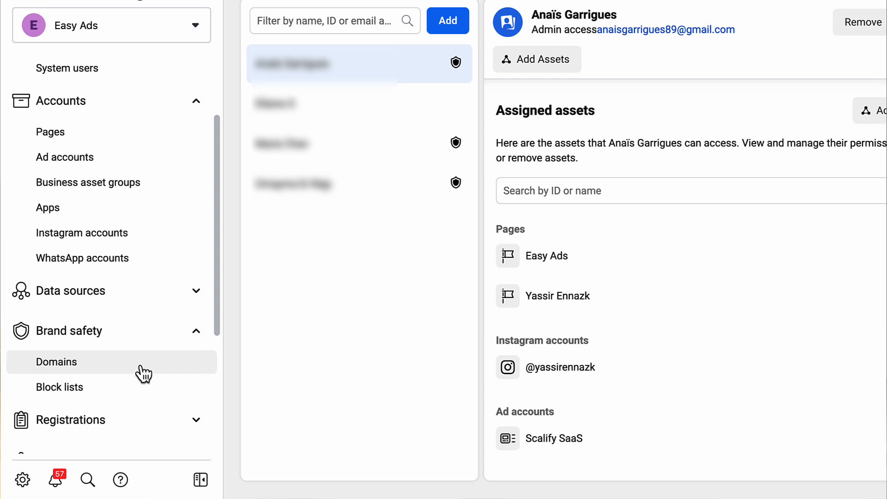
Step: Add scalify.dev as a business domain and copy its meta-tag verification code
{"action": "left_click", "coordinate": [57, 362]}
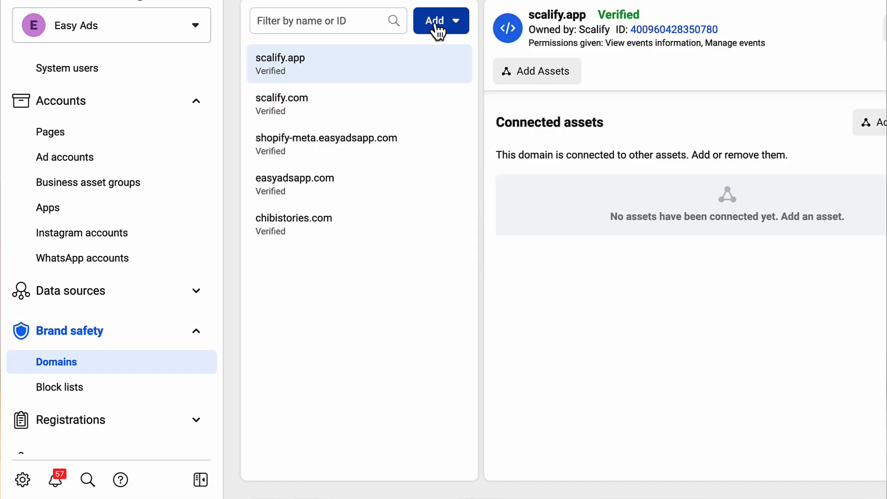
{"action": "left_click", "coordinate": [435, 20]}
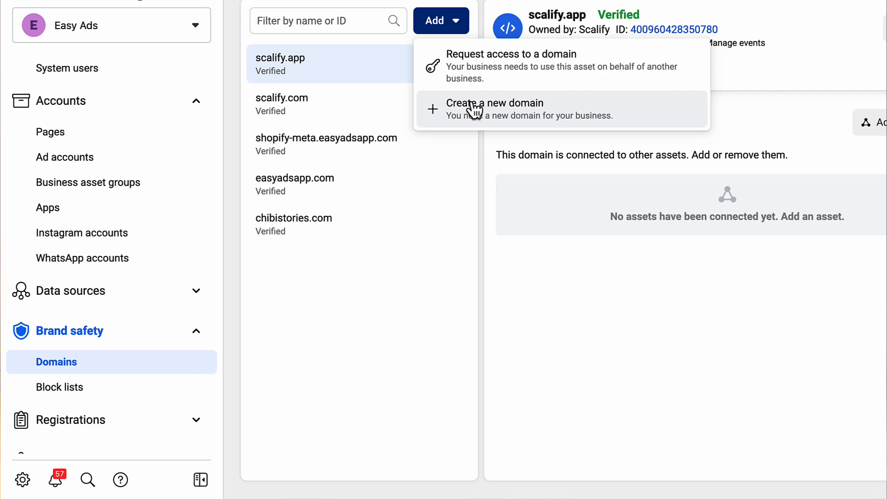
{"action": "left_click", "coordinate": [494, 103]}
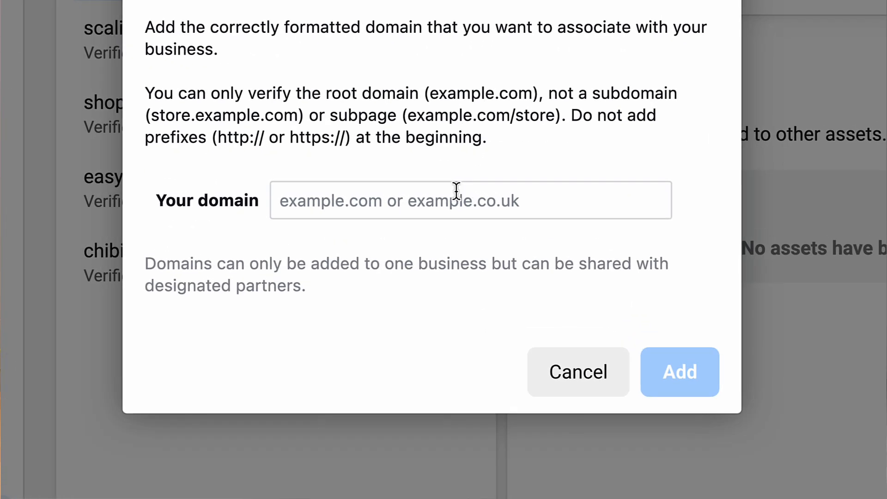
{"action": "type", "text": "scalify.dev"}
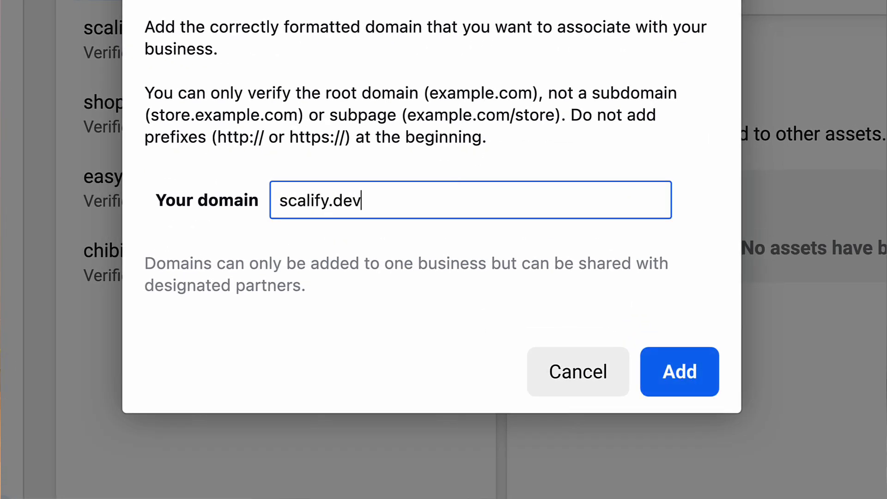
{"action": "left_click", "coordinate": [679, 371]}
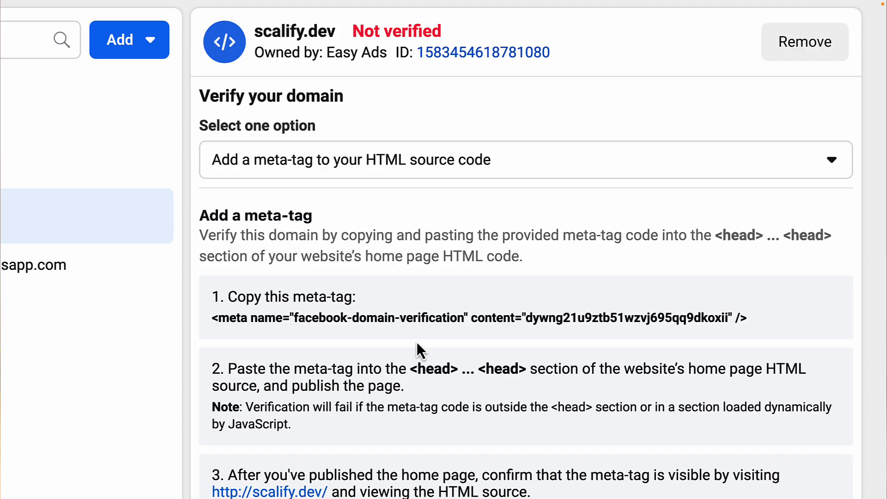
{"action": "left_click", "coordinate": [461, 325]}
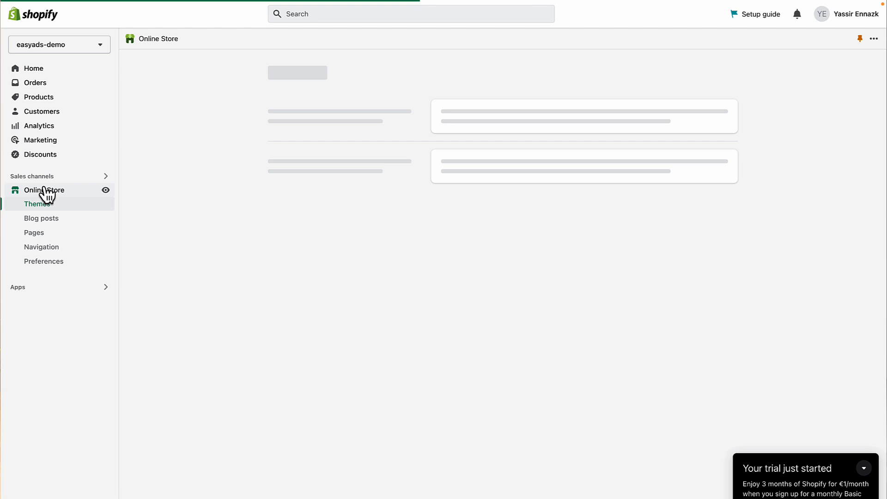
Step: Paste the facebook-domain-verification meta tag into the head of theme.liquid
{"action": "left_click", "coordinate": [38, 203]}
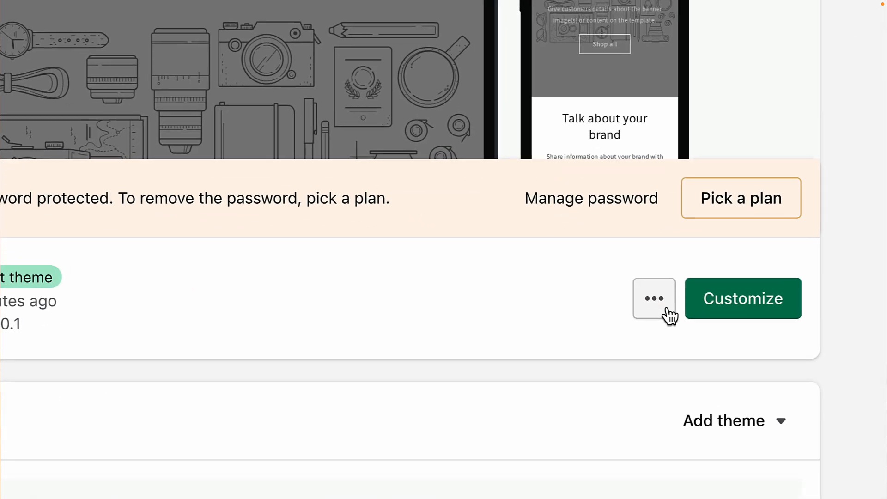
{"action": "left_click", "coordinate": [654, 299]}
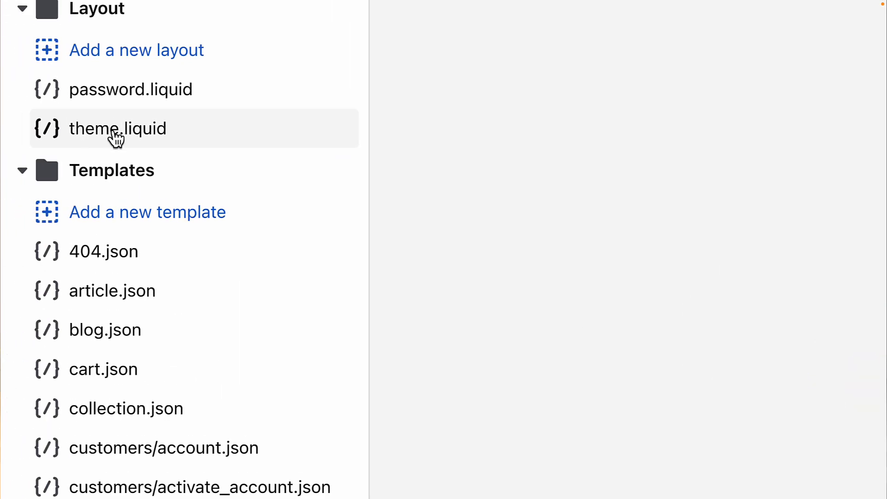
{"action": "left_click", "coordinate": [117, 128]}
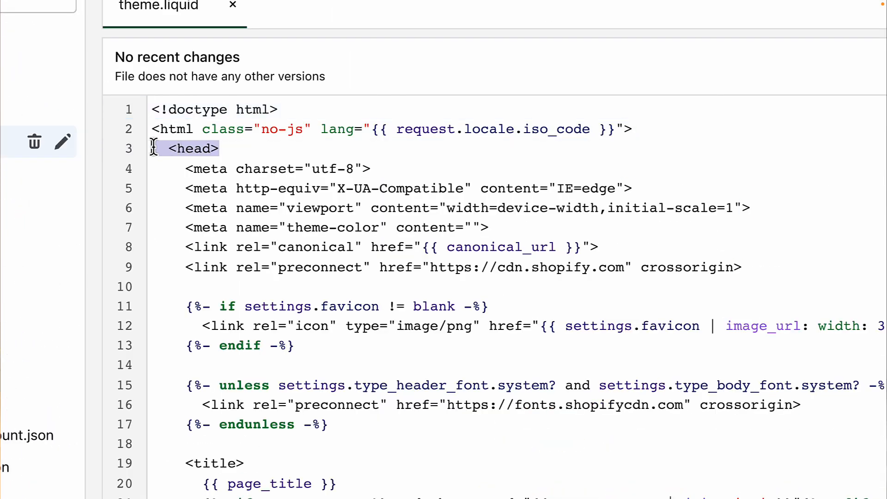
{"action": "left_click", "coordinate": [189, 168]}
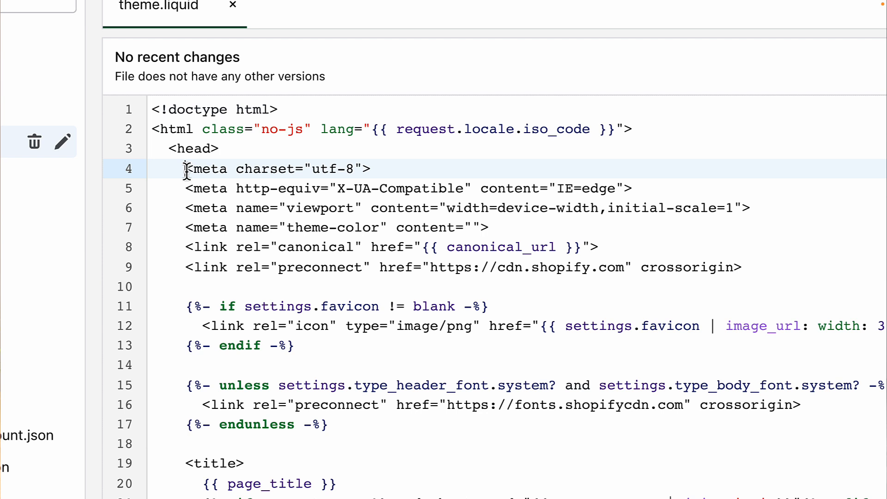
{"action": "left_click", "coordinate": [490, 227]}
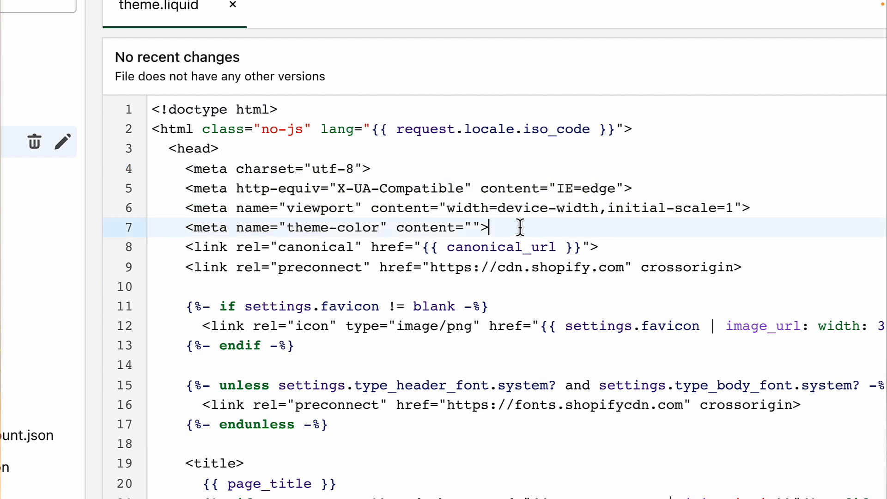
{"action": "type", "text": "<meta name=\"facebook-domain-verification\" content=\"dywng21u9ztb51wzvj695qq9dkoxii\" />"}
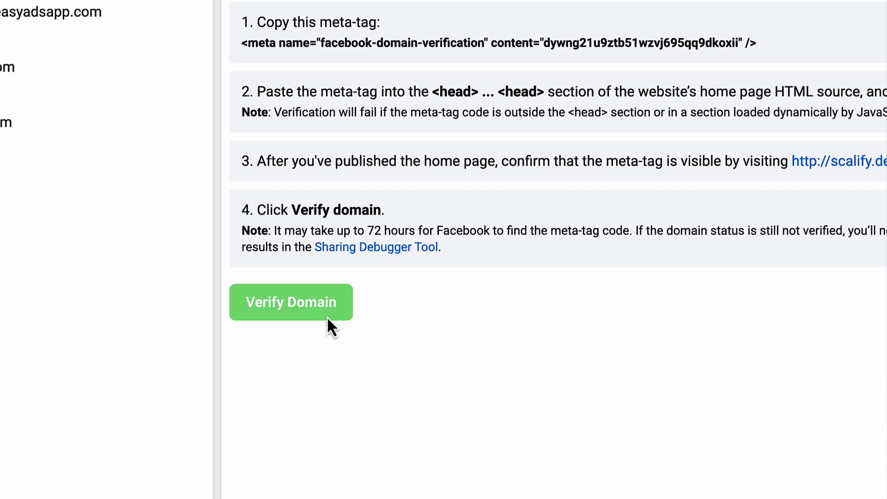
Step: Request verification of the scalify.dev domain
{"action": "left_click", "coordinate": [291, 302]}
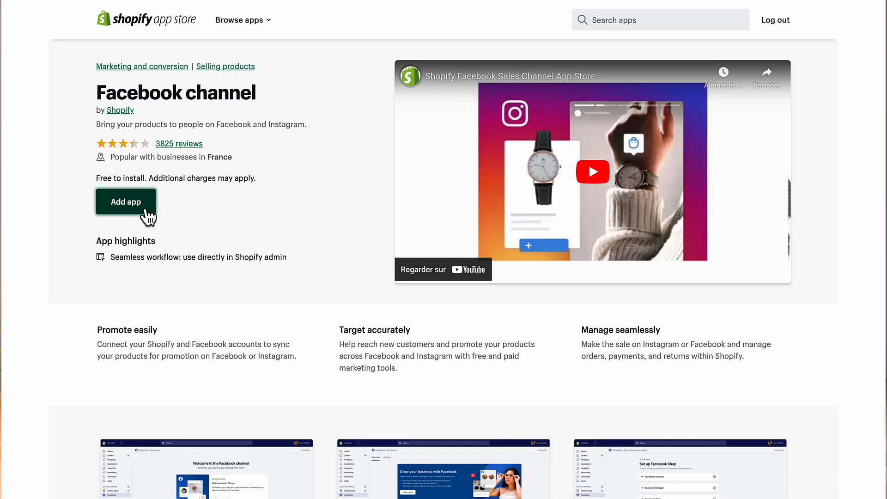
Step: Install the Facebook channel, connect the Facebook account and Demo Page
{"action": "left_click", "coordinate": [126, 202]}
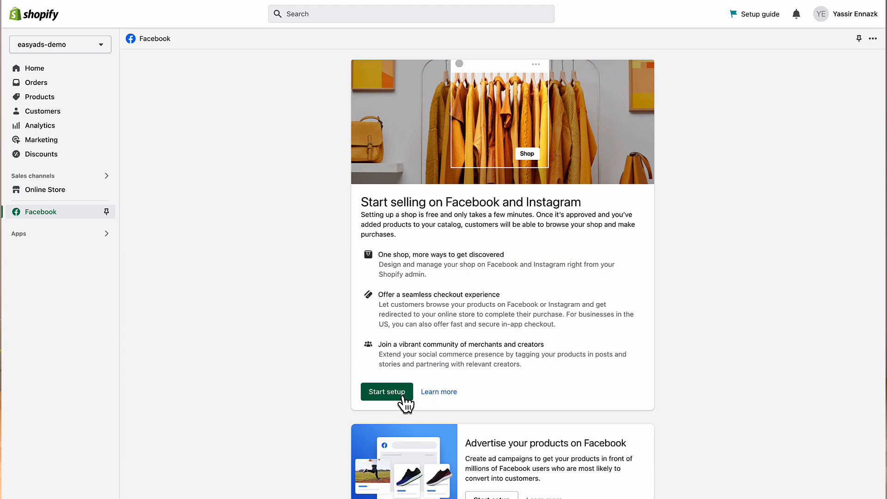
{"action": "left_click", "coordinate": [387, 392]}
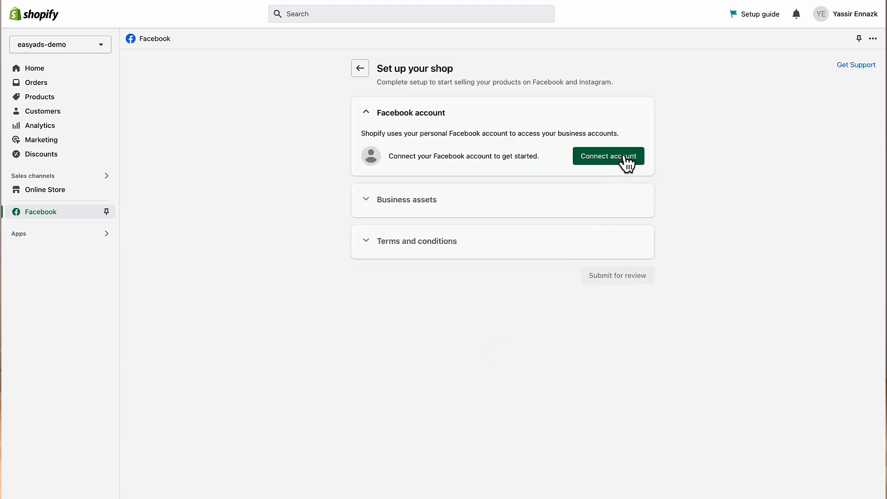
{"action": "left_click", "coordinate": [609, 157]}
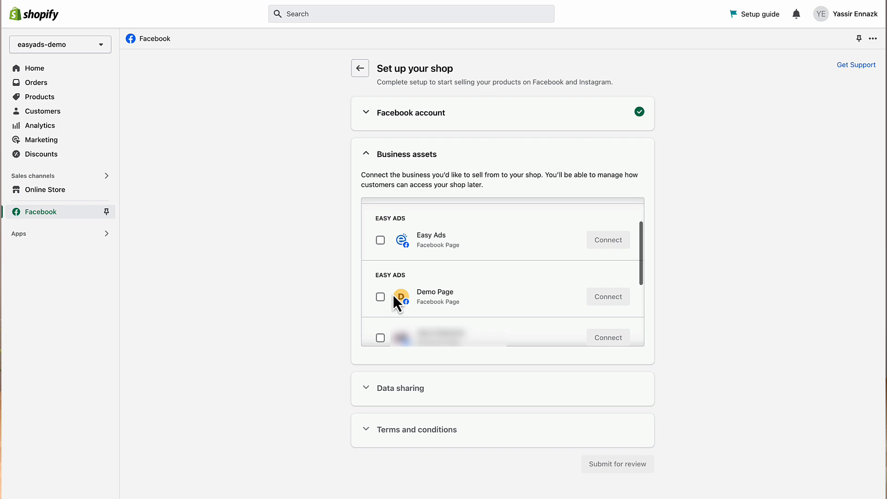
{"action": "left_click", "coordinate": [380, 297]}
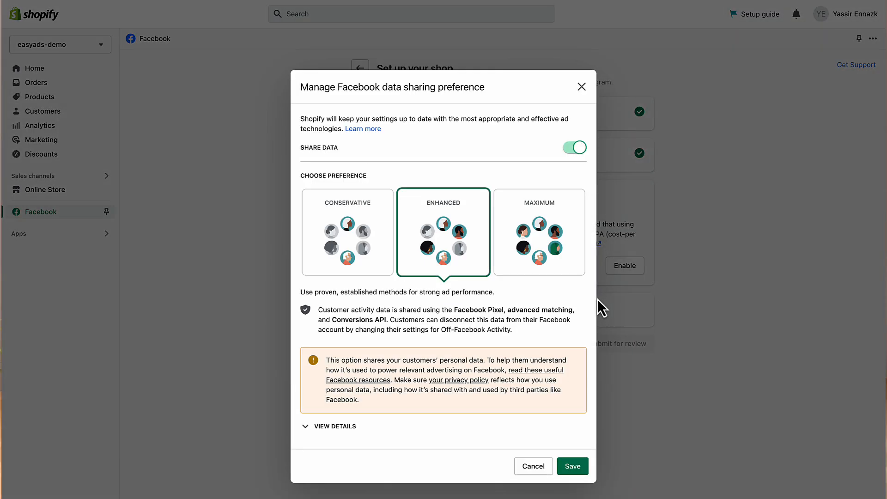
{"action": "mouse_move", "coordinate": [546, 231]}
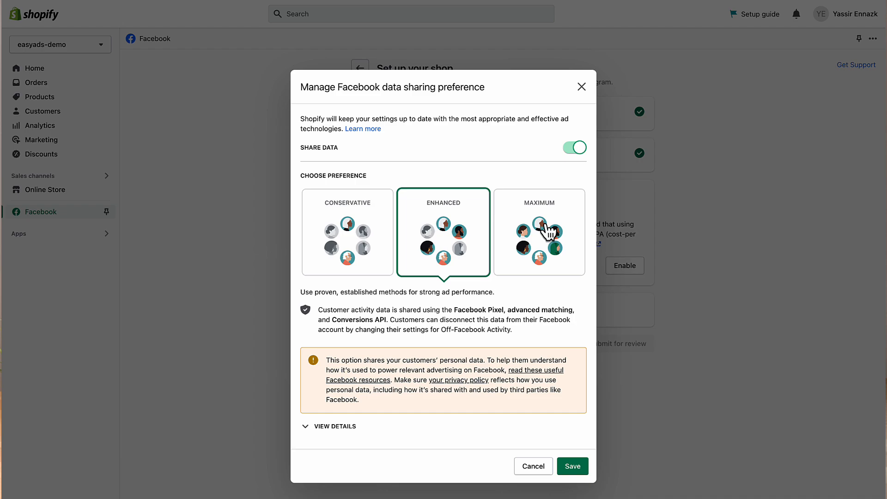
Step: Choose Maximum as the Facebook channel's data sharing level and save it
{"action": "left_click", "coordinate": [572, 466]}
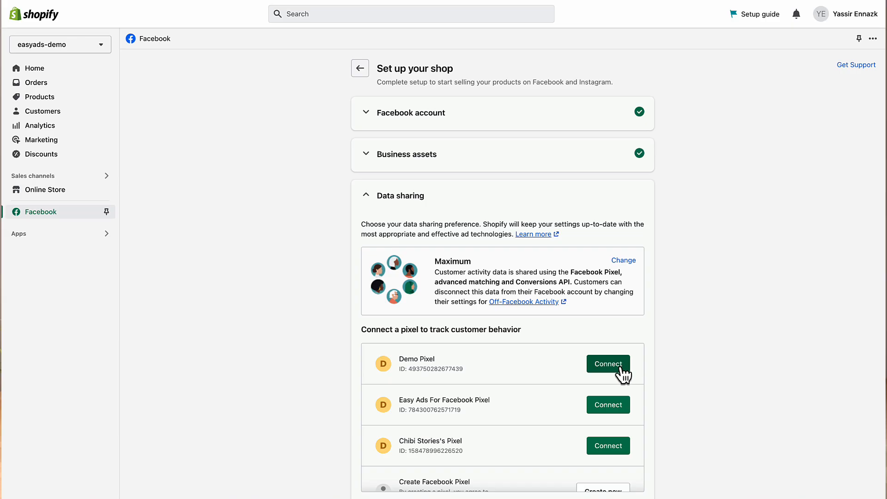
Step: Connect Demo Pixel, accept Facebook's seller agreement and submit the channel setup for review
{"action": "left_click", "coordinate": [608, 363]}
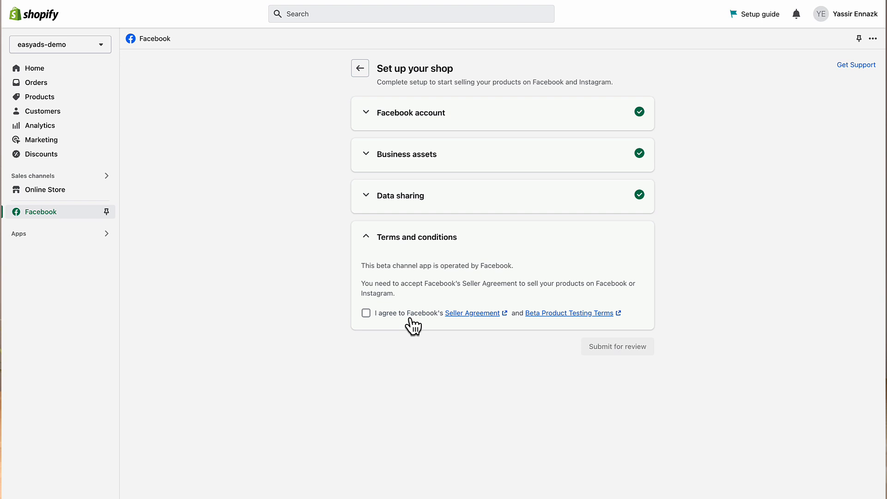
{"action": "left_click", "coordinate": [616, 346]}
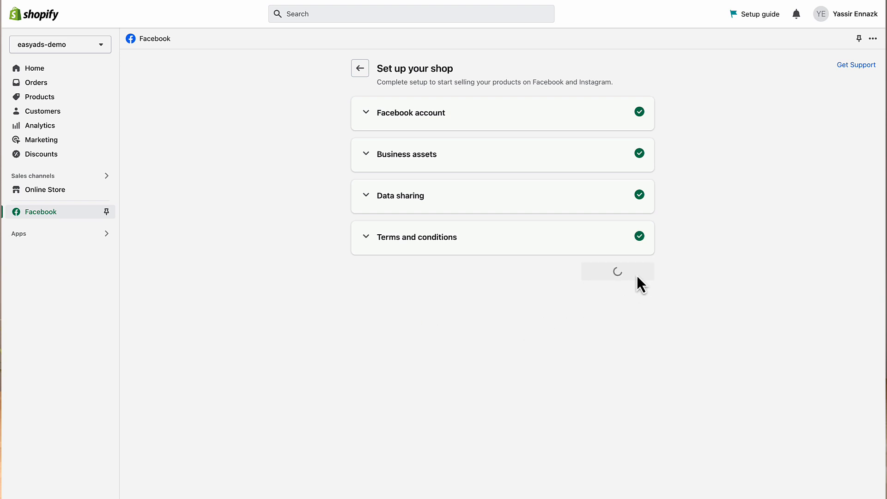
{"action": "left_click", "coordinate": [618, 271]}
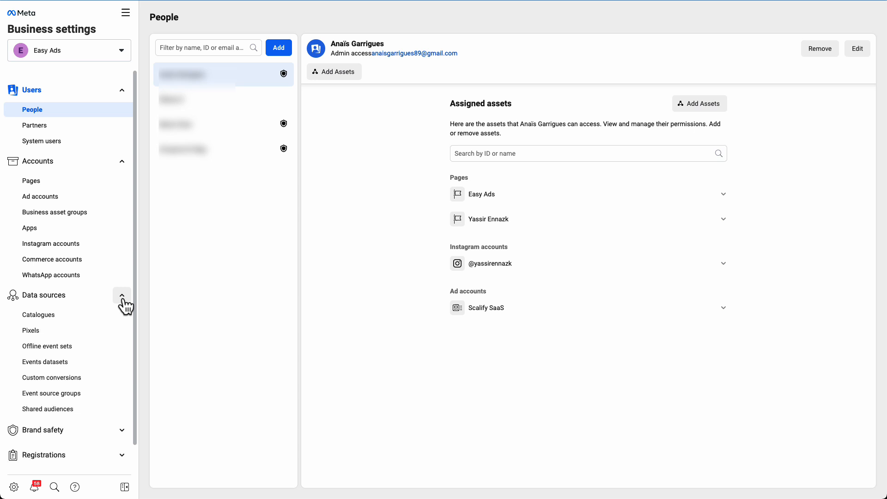
Step: In Meta Business Settings, show the business's pixels and select Demo Pixel's details
{"action": "left_click", "coordinate": [31, 330]}
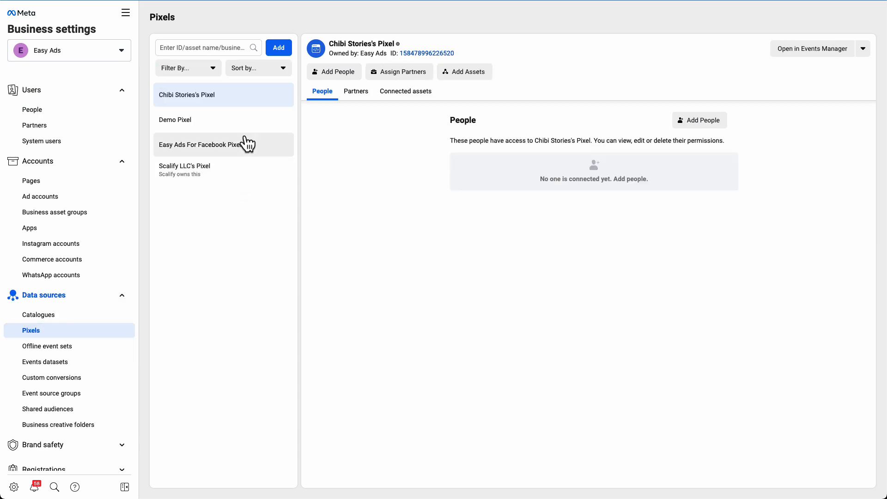
{"action": "left_click", "coordinate": [223, 119]}
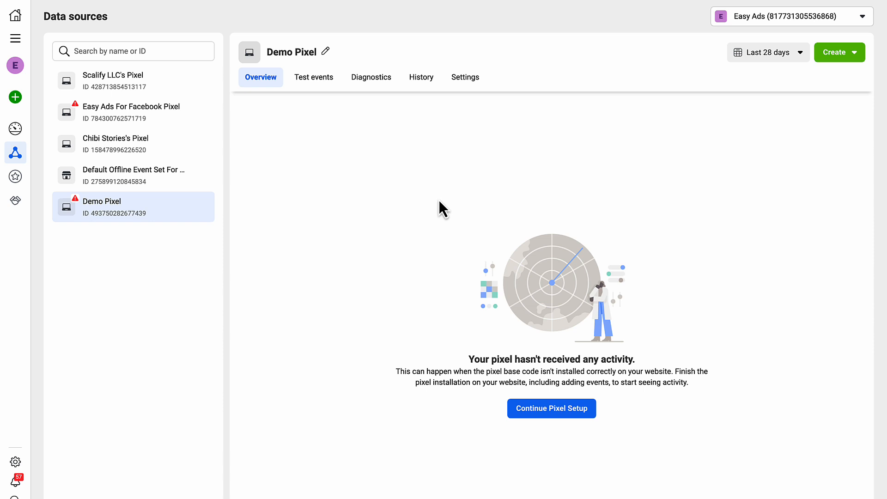
{"action": "mouse_move", "coordinate": [329, 104]}
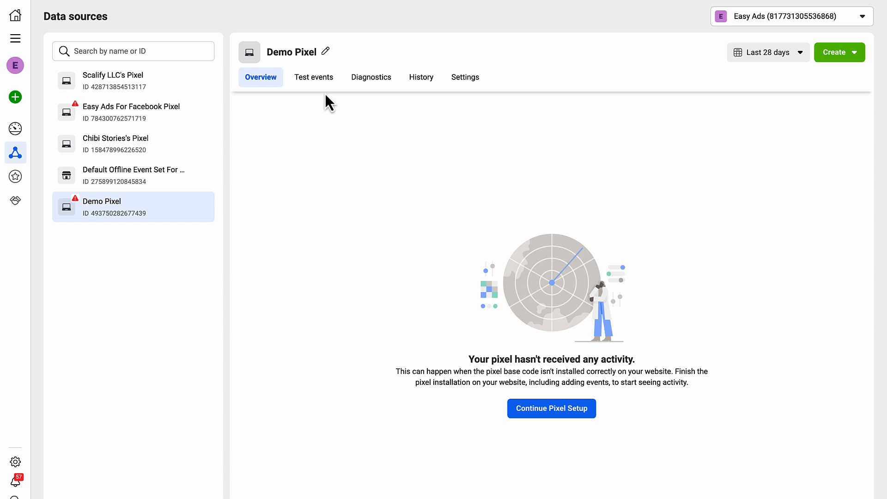
Step: Send a test PageView from scalify.dev to Demo Pixel via Test events, then return to Overview
{"action": "left_click", "coordinate": [314, 76]}
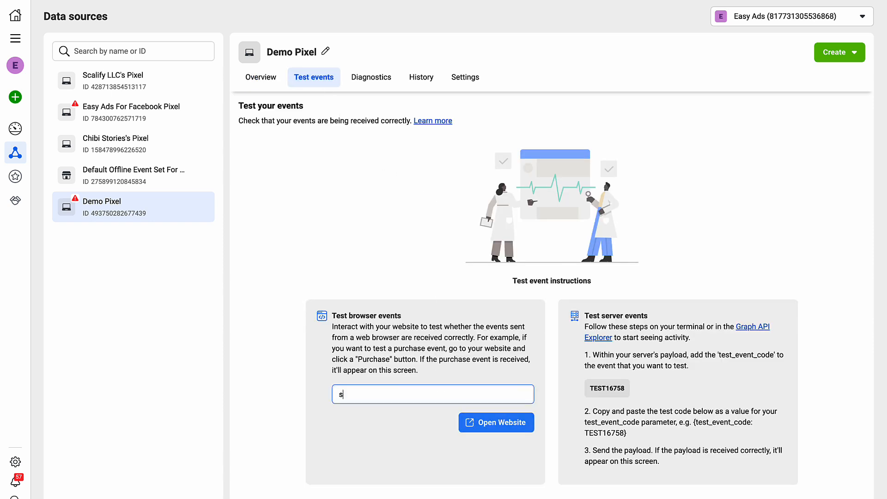
{"action": "left_click", "coordinate": [496, 422]}
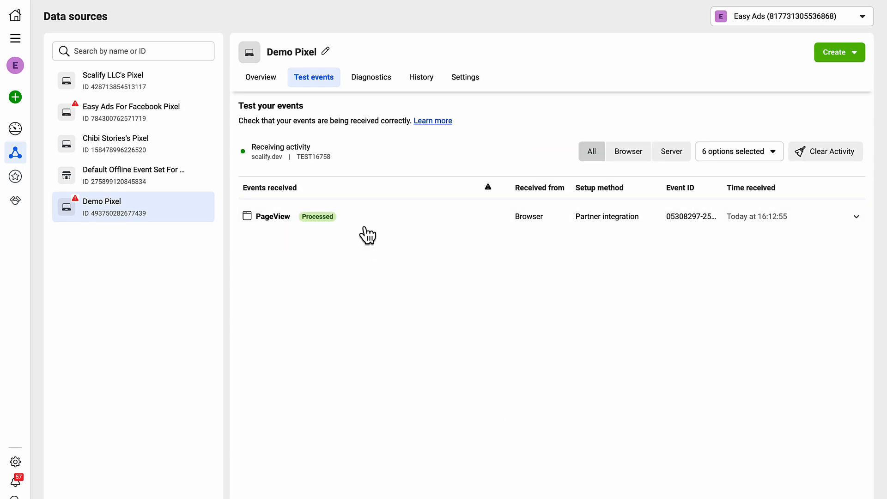
{"action": "left_click", "coordinate": [261, 77]}
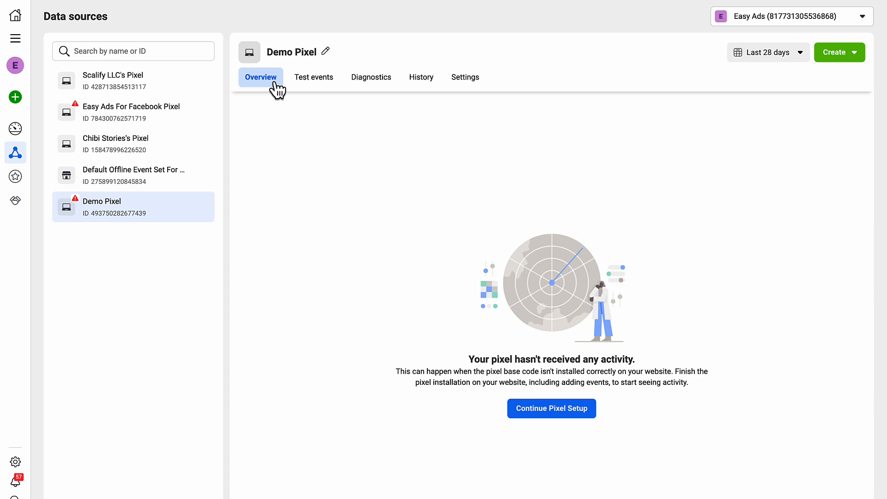
Step: Start managing scalify.dev's aggregated web events from Aggregated event measurement
{"action": "scroll", "scroll_direction": "down", "scroll_amount": 3}
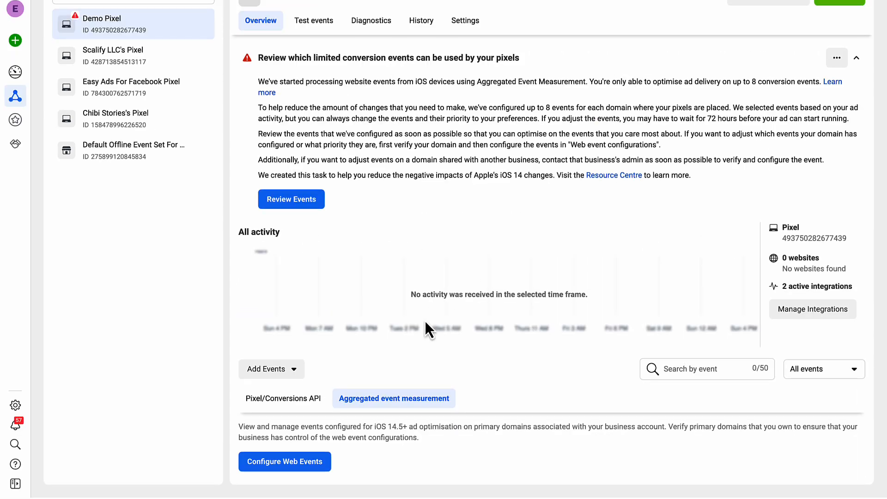
{"action": "left_click", "coordinate": [285, 461]}
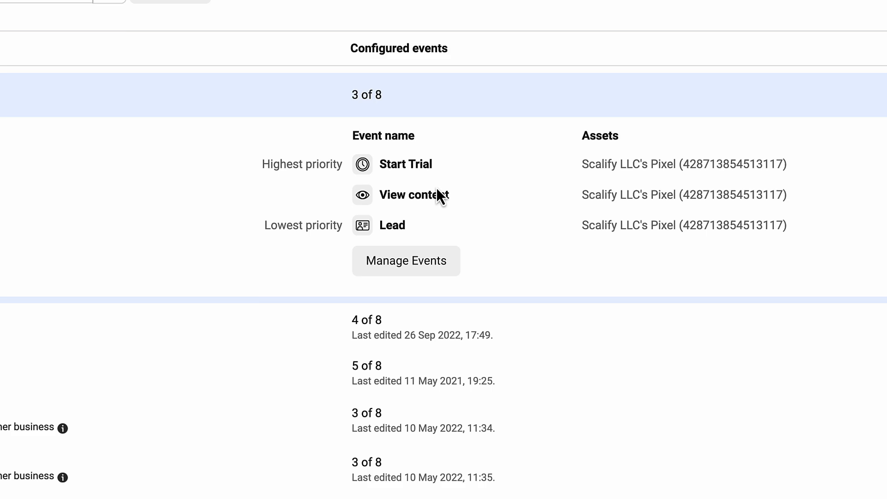
{"action": "left_click", "coordinate": [406, 260]}
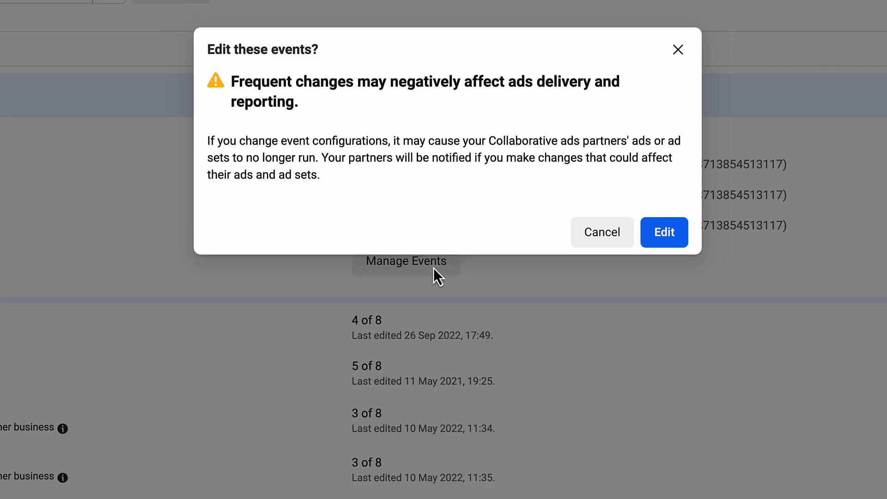
Step: Confirm editing scalify.dev's configured events despite the warning
{"action": "left_click", "coordinate": [664, 232]}
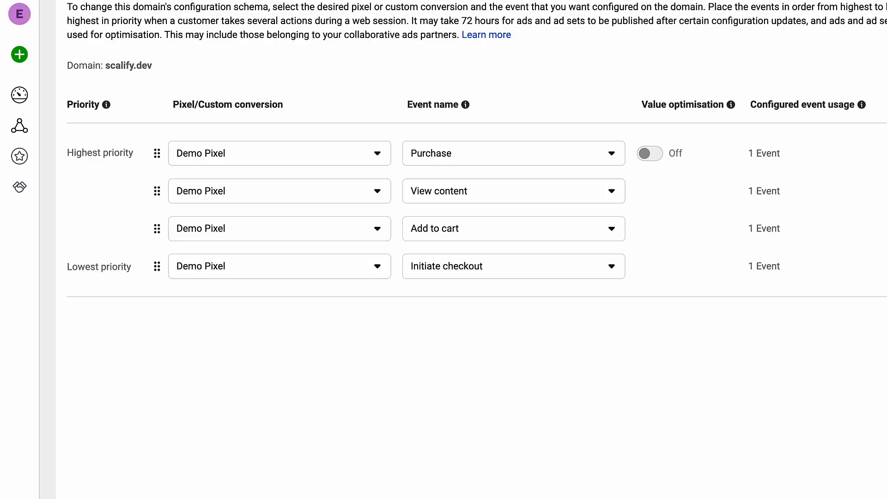